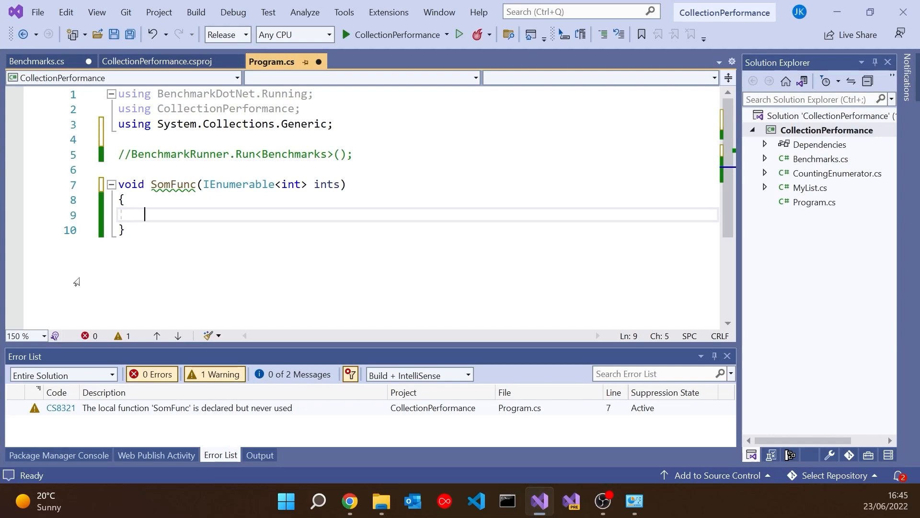
pyautogui.moveTo(205, 215)
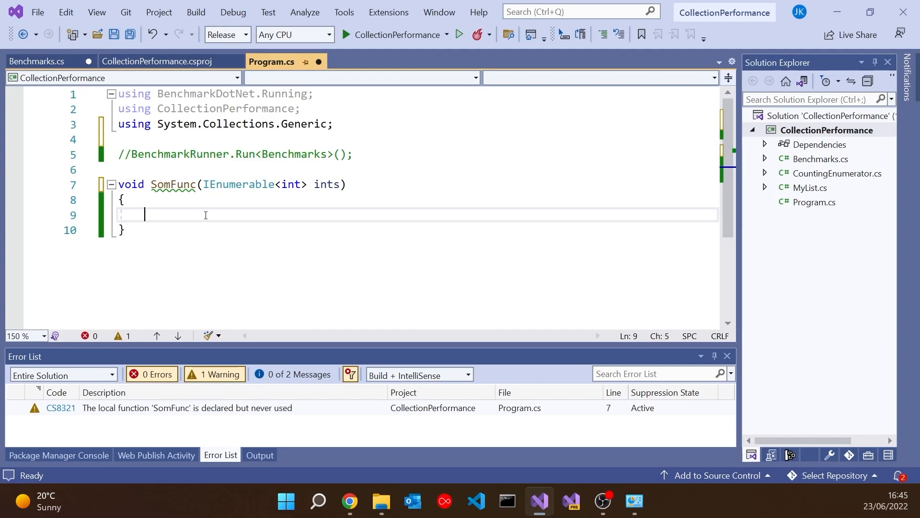
pyautogui.write('ints.GetEnumerator();')
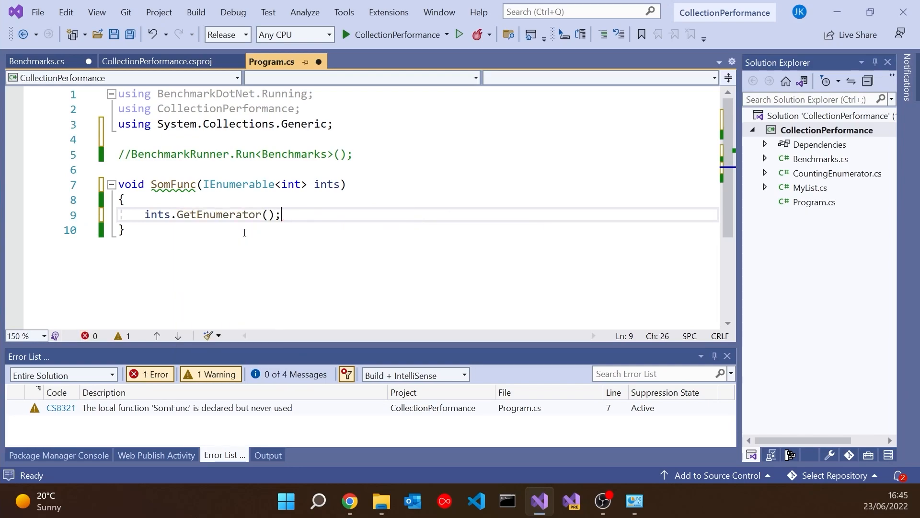
pyautogui.write('.')
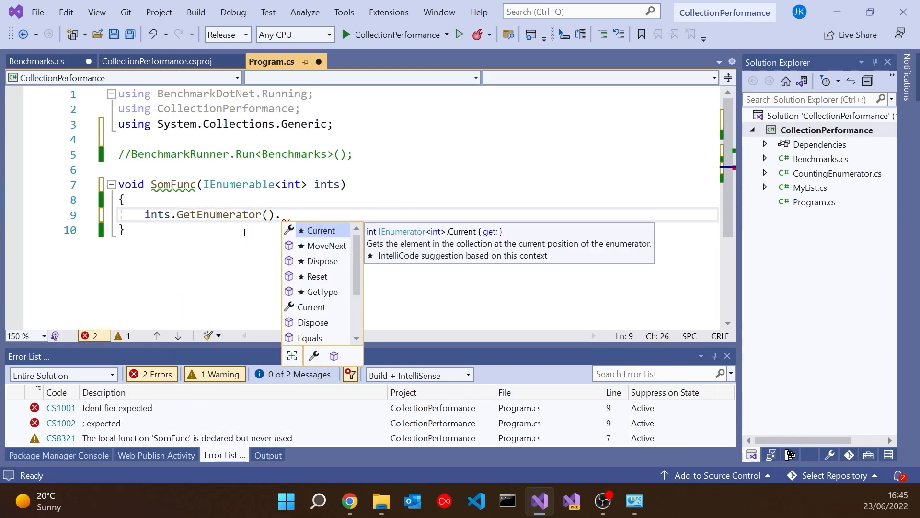